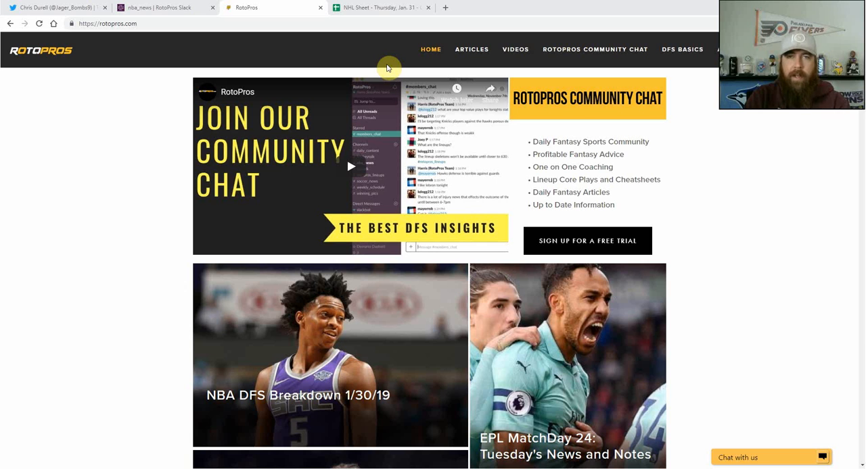
{"action": "mouse_move", "coordinate": [385, 82]}
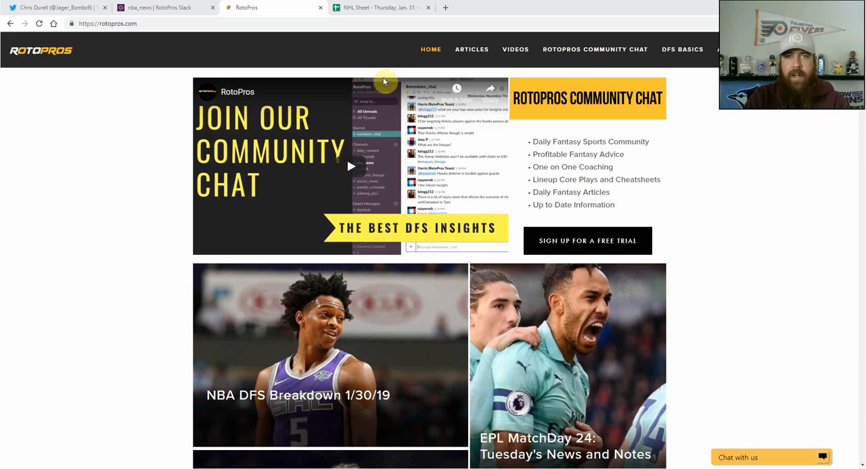
{"action": "mouse_move", "coordinate": [385, 73]}
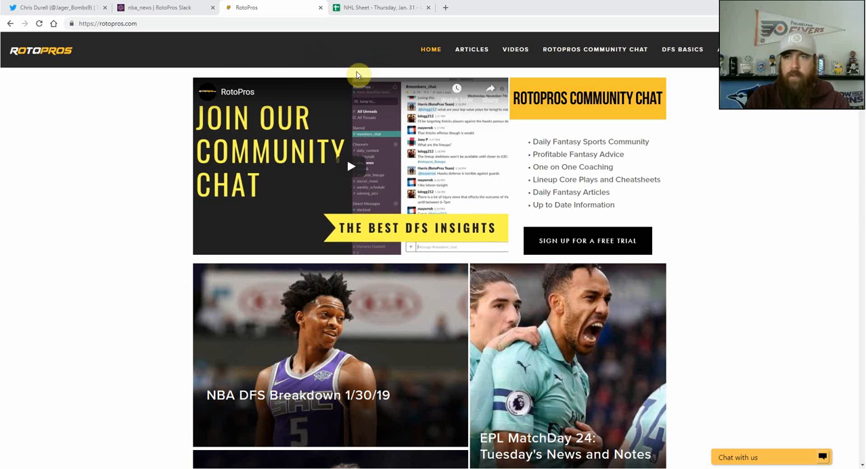
Step: View the RotoPros free-trial monthly and yearly plans, then switch to the Slack workspace
{"action": "left_click", "coordinate": [587, 241]}
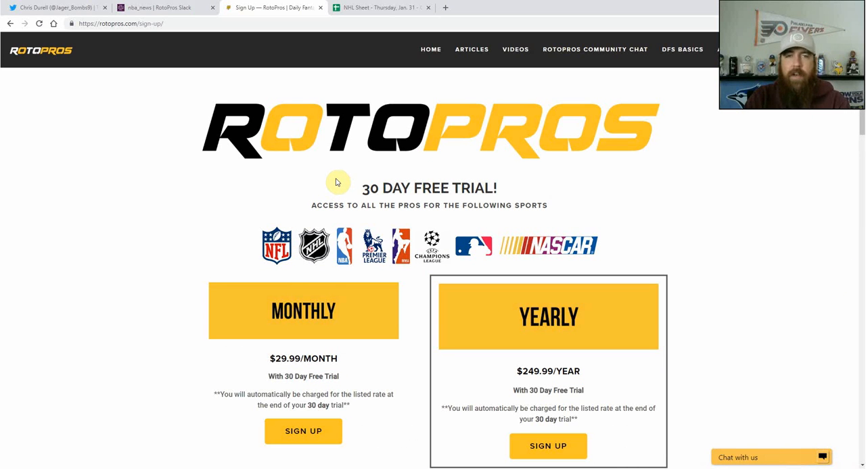
{"action": "mouse_move", "coordinate": [156, 5]}
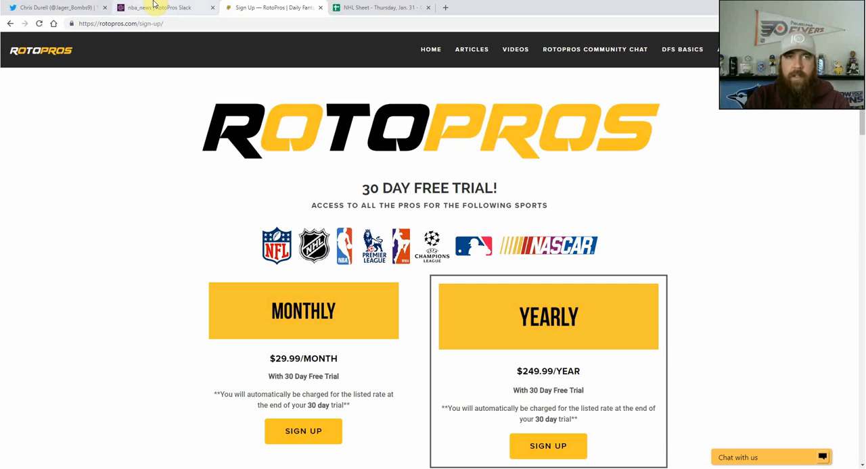
{"action": "left_click", "coordinate": [165, 8]}
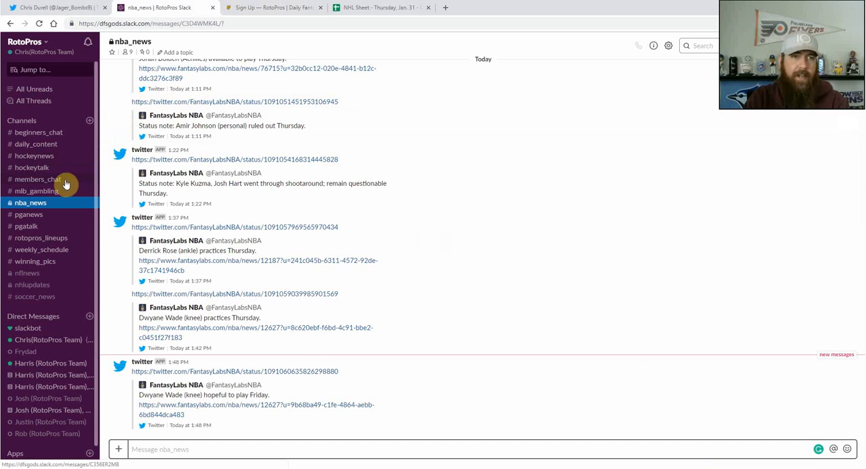
Step: Browse the members_chat and hockeytalk channels, then return to the RotoPros sign-up page
{"action": "left_click", "coordinate": [38, 179]}
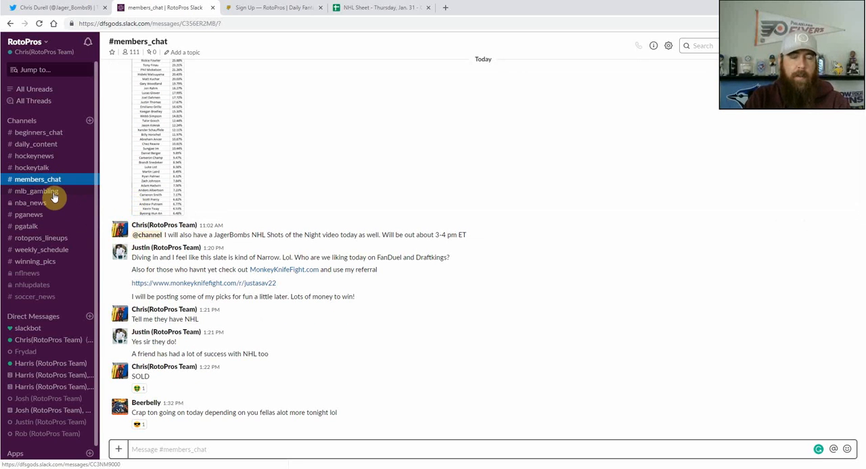
{"action": "mouse_move", "coordinate": [53, 198]}
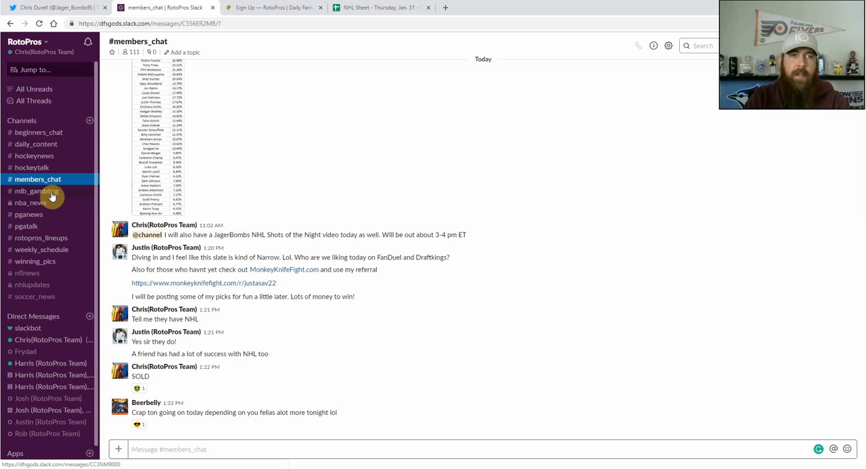
{"action": "left_click", "coordinate": [31, 168]}
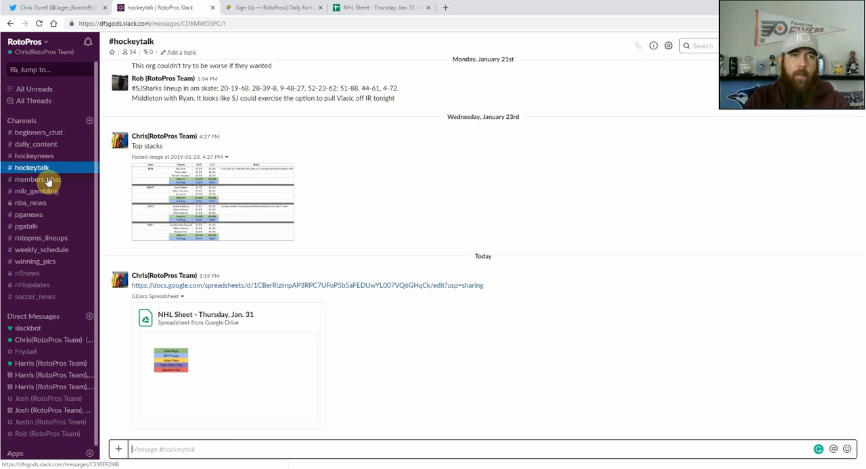
{"action": "left_click", "coordinate": [38, 179]}
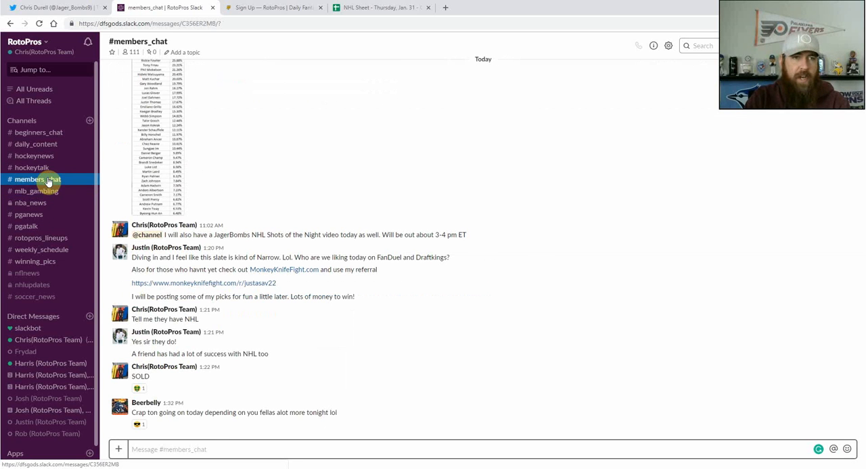
{"action": "left_click", "coordinate": [273, 9]}
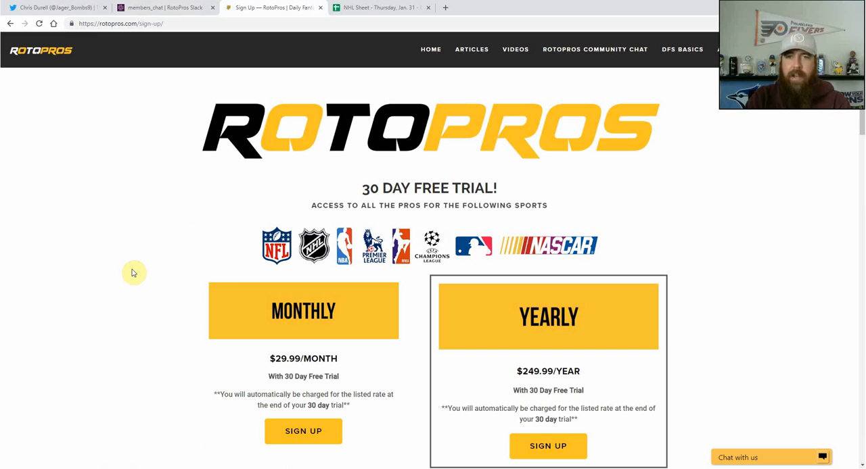
{"action": "mouse_move", "coordinate": [143, 270]}
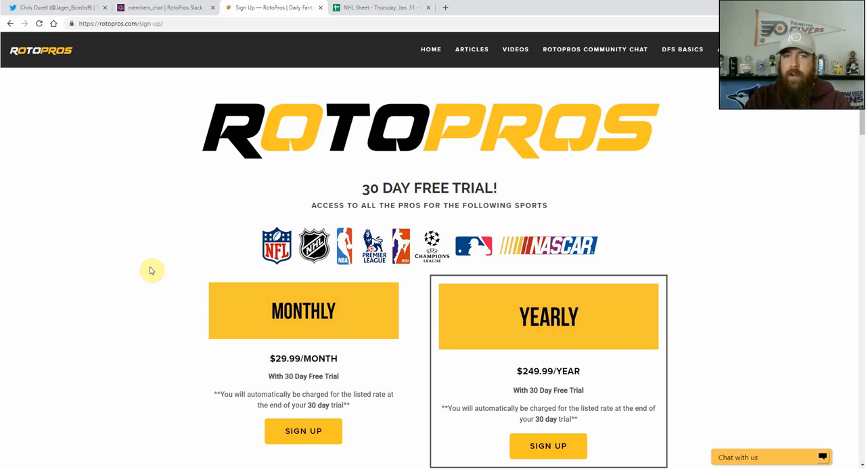
{"action": "mouse_move", "coordinate": [154, 261]}
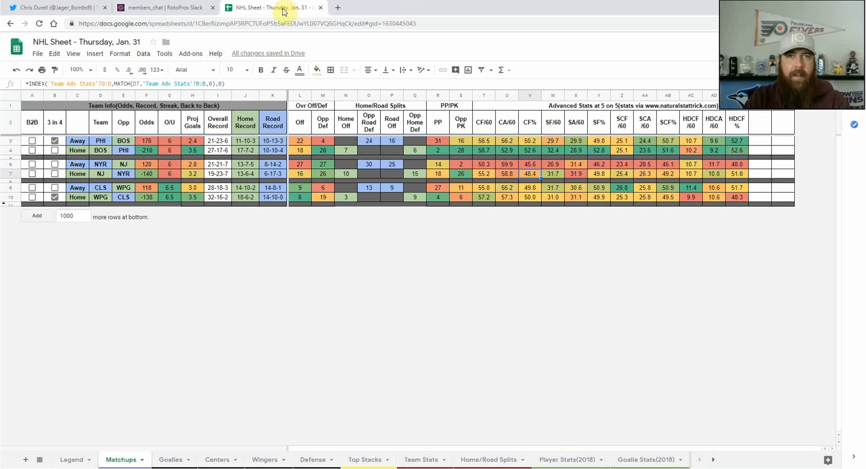
{"action": "mouse_move", "coordinate": [190, 269]}
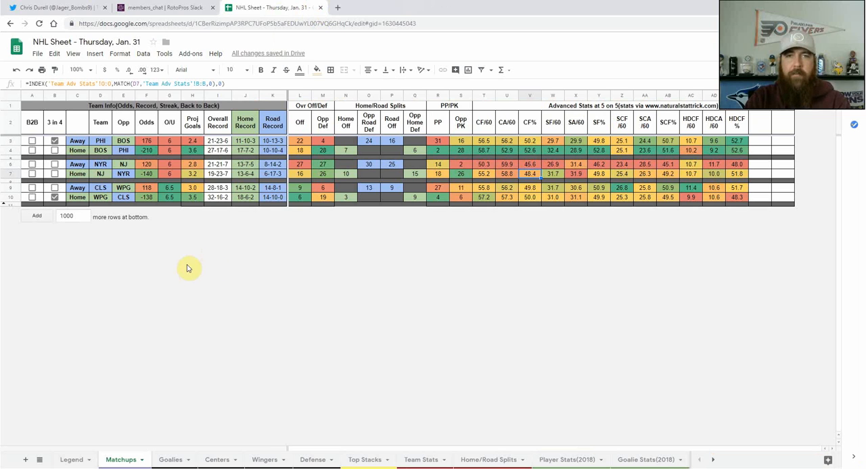
{"action": "mouse_move", "coordinate": [181, 292]}
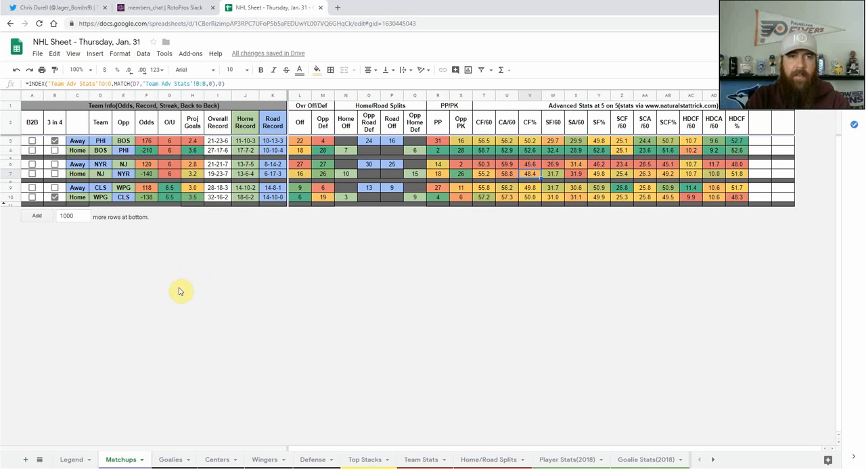
{"action": "mouse_move", "coordinate": [152, 257]}
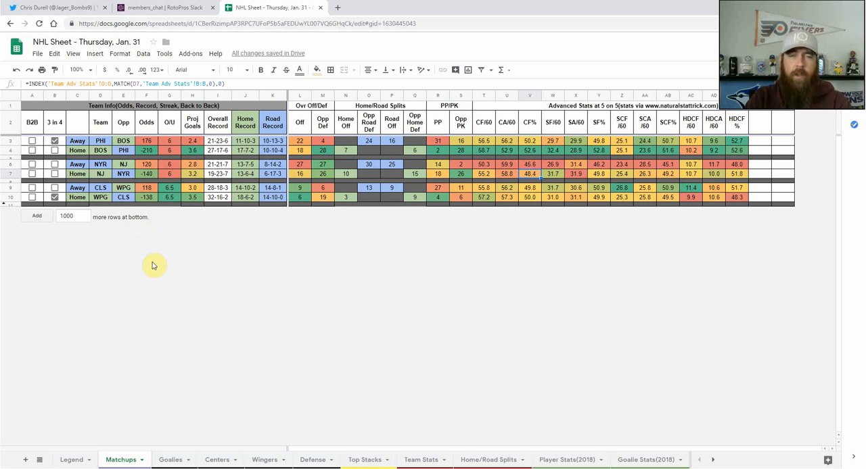
{"action": "mouse_move", "coordinate": [146, 270]}
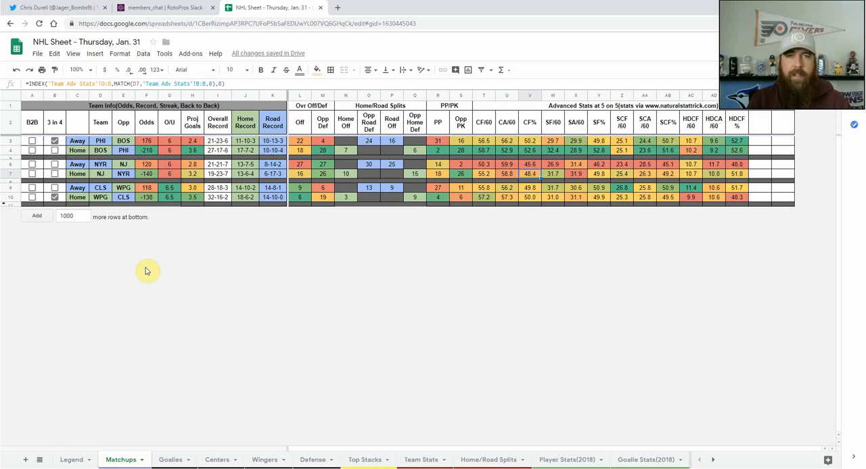
{"action": "mouse_move", "coordinate": [149, 260]}
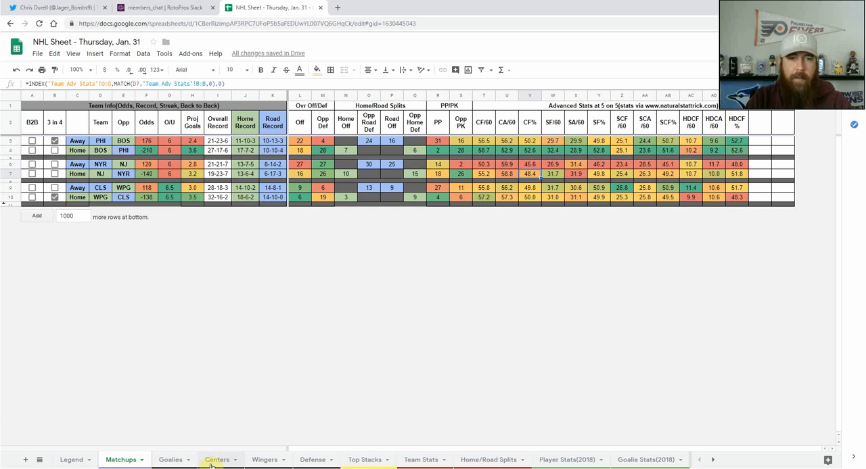
Step: Review the Centers list of salaries, stats and injuries, checking Matchups in between
{"action": "left_click", "coordinate": [216, 460]}
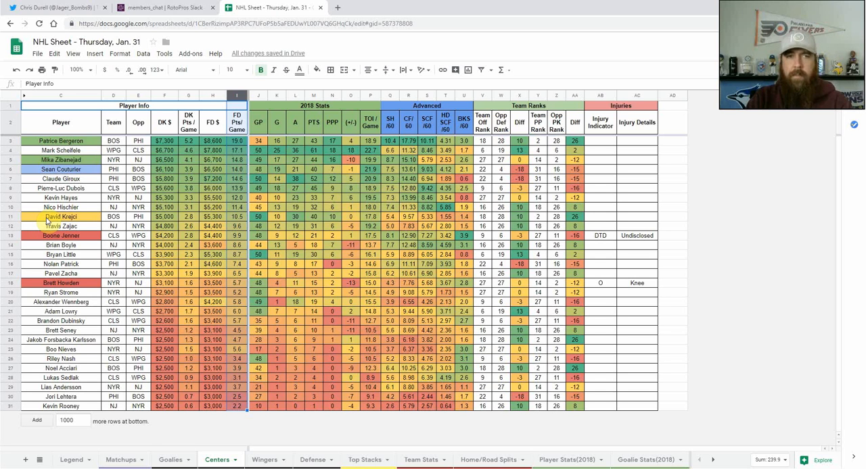
{"action": "left_click", "coordinate": [121, 460]}
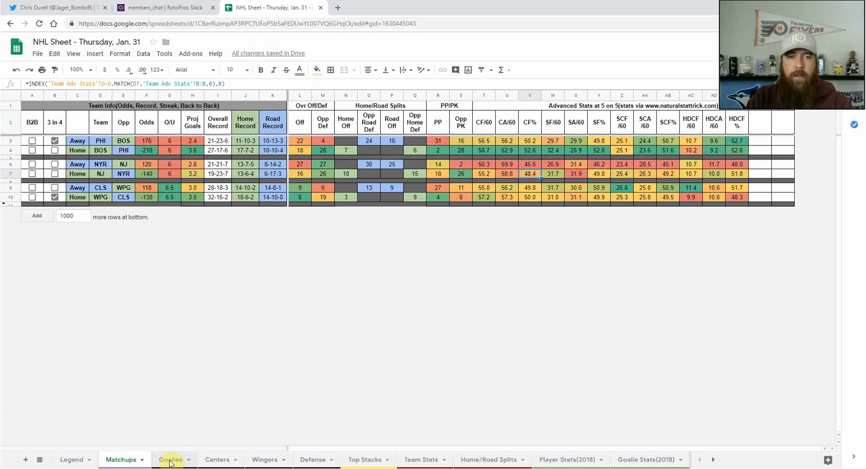
{"action": "left_click", "coordinate": [217, 460]}
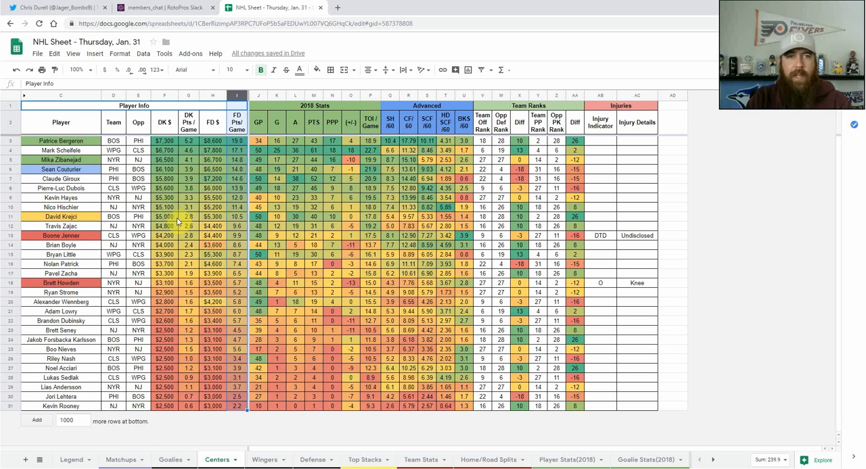
Step: Review the Wingers list with salaries, season stats, team ranks and injuries
{"action": "left_click", "coordinate": [265, 460]}
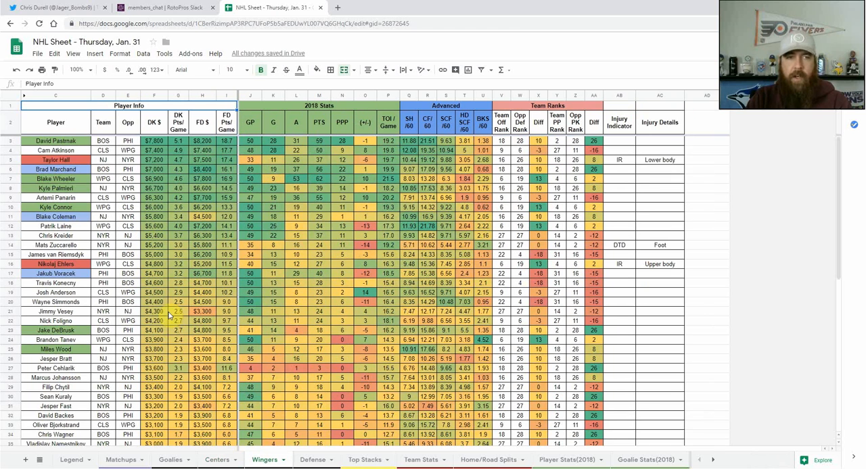
{"action": "left_click", "coordinate": [56, 141]}
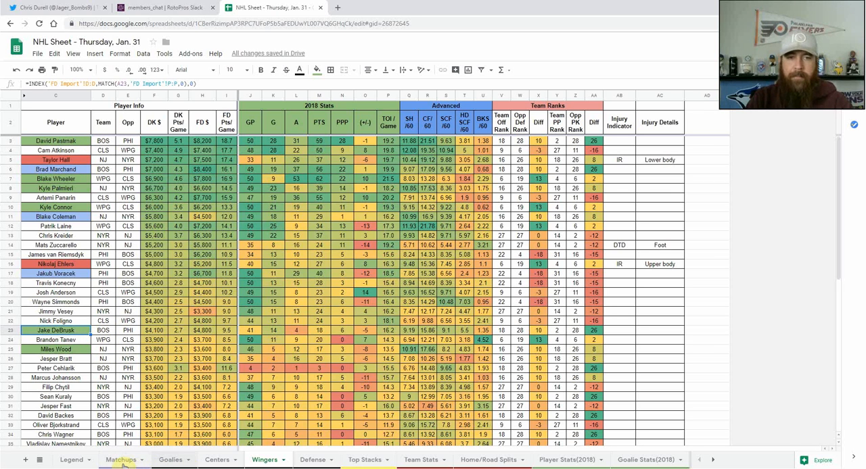
Step: Check the Matchups page briefly, then bring up the Goalies list of salaries and save stats
{"action": "left_click", "coordinate": [122, 460]}
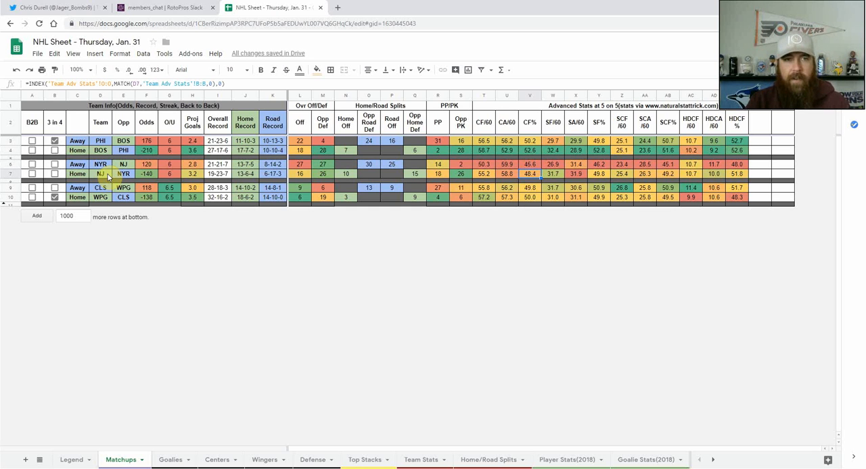
{"action": "left_click", "coordinate": [170, 460]}
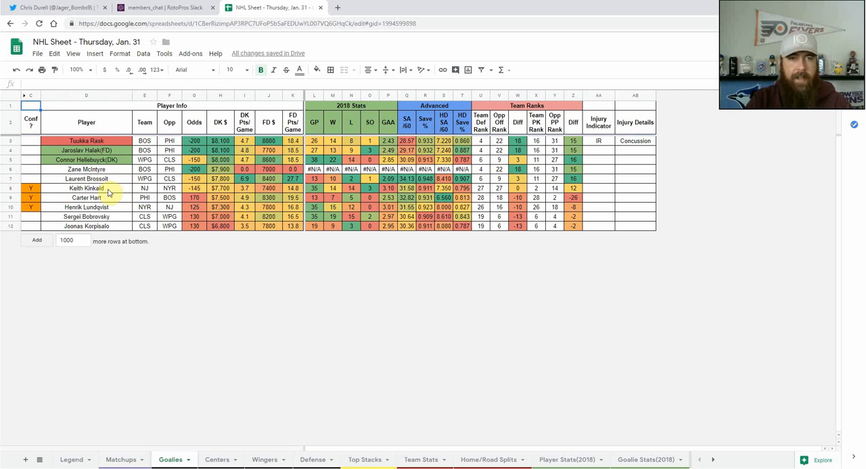
Step: Mark Keith Kinkaid and Tuukka Rask as recommended goalies, removing Halak's FD tag
{"action": "left_click", "coordinate": [86, 188]}
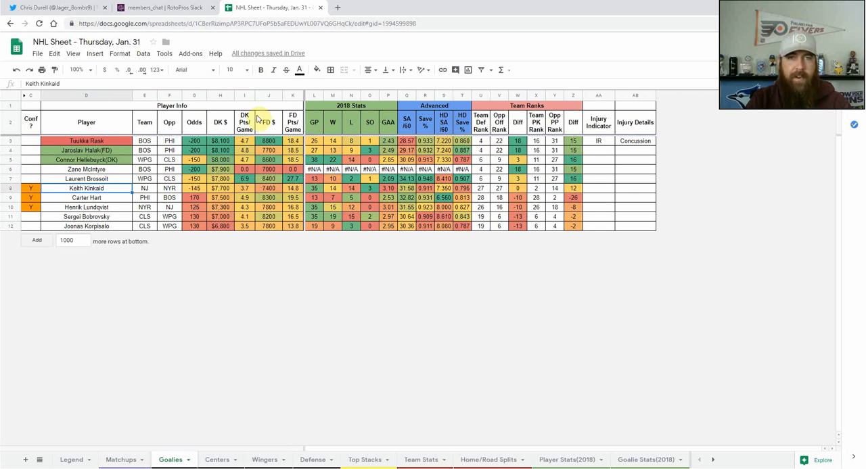
{"action": "left_click", "coordinate": [268, 94]}
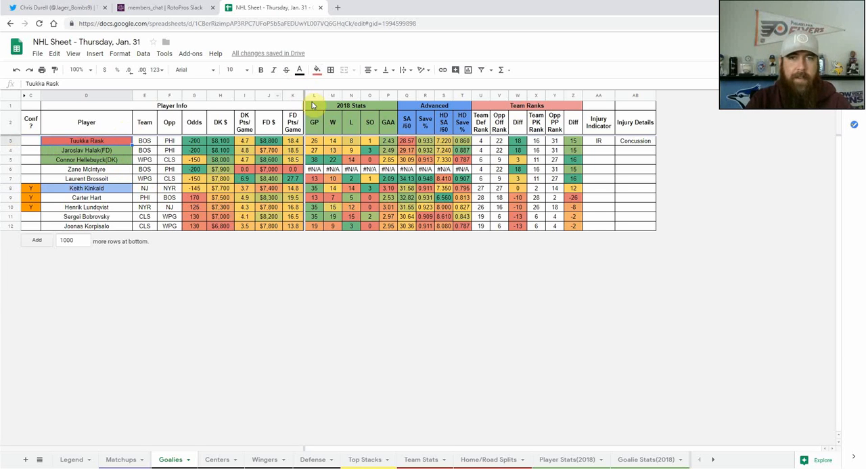
{"action": "left_click", "coordinate": [316, 71]}
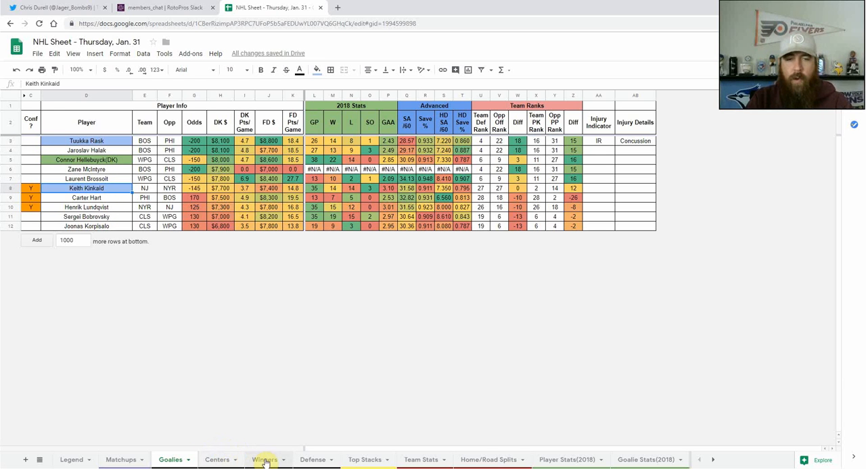
Step: Review the winger rows, with Miles Wood marked as a recommended winger
{"action": "left_click", "coordinate": [265, 460]}
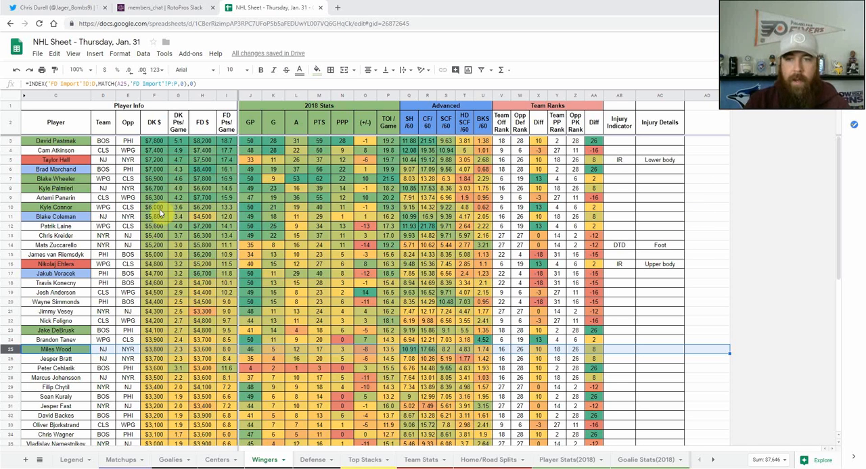
Step: Review the Defense list of defensemen salaries, season stats and injuries
{"action": "left_click", "coordinate": [313, 460]}
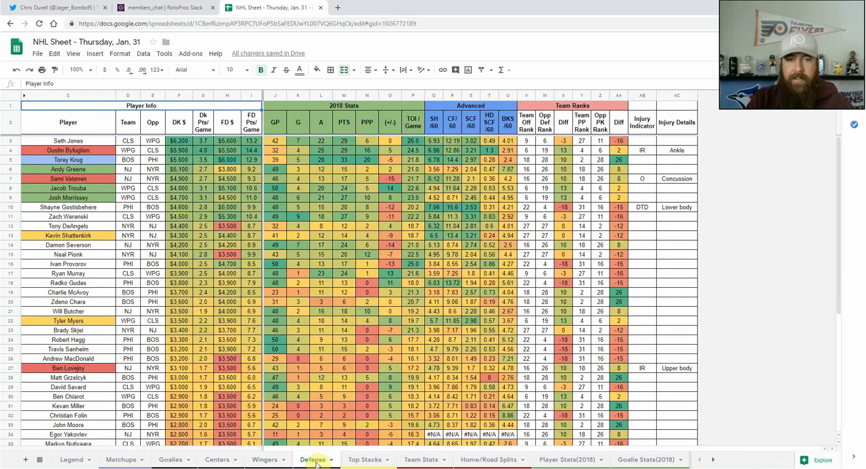
{"action": "left_click", "coordinate": [68, 169]}
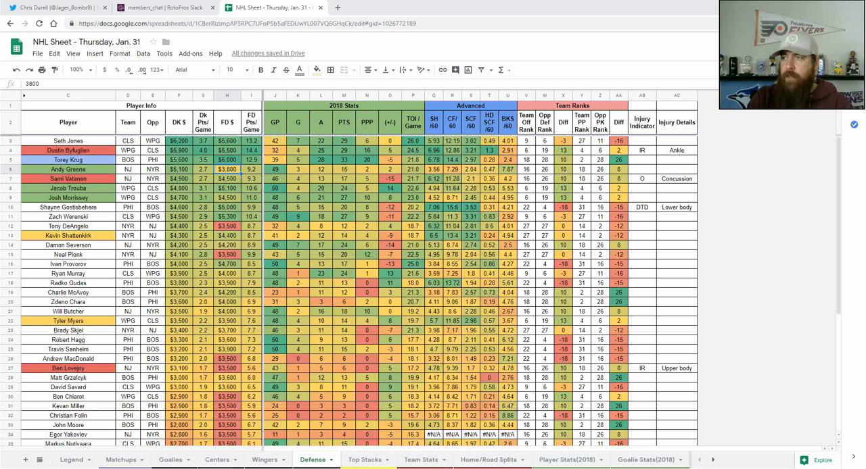
Step: Review the center rows, including Patrice Bergeron's salary, stats and injuries
{"action": "left_click", "coordinate": [216, 460]}
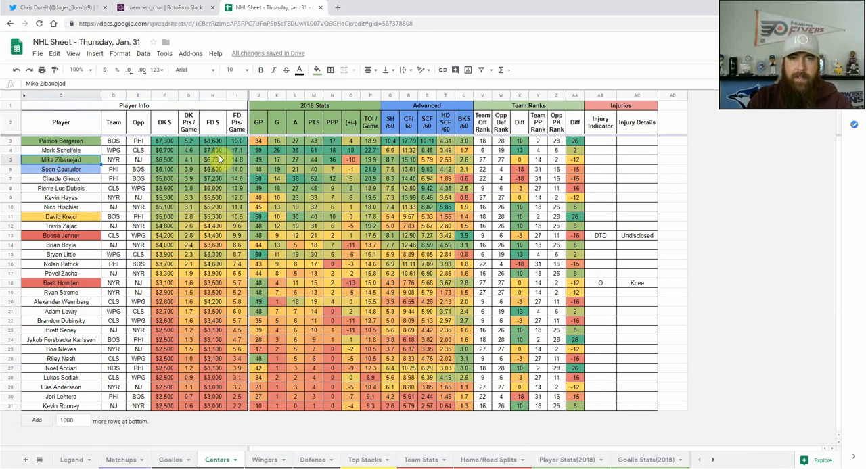
{"action": "mouse_move", "coordinate": [318, 163]}
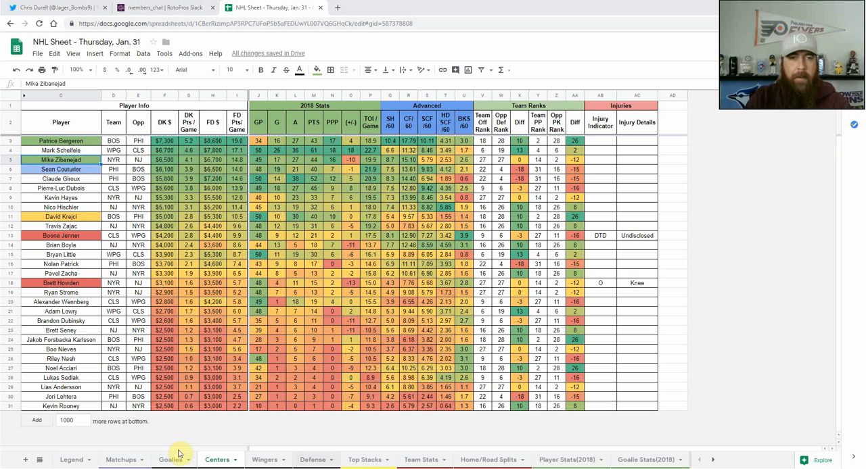
Step: Compare each game's odds, records, home/road splits and advanced stats on Matchups
{"action": "left_click", "coordinate": [122, 460]}
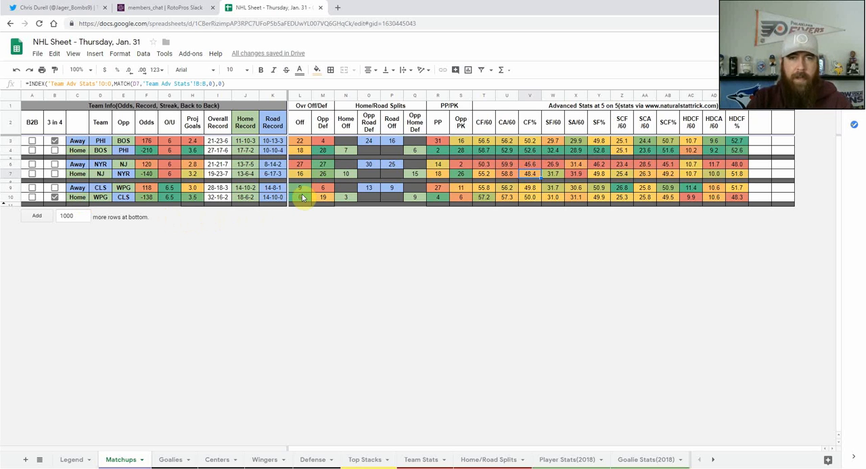
{"action": "left_click", "coordinate": [322, 197]}
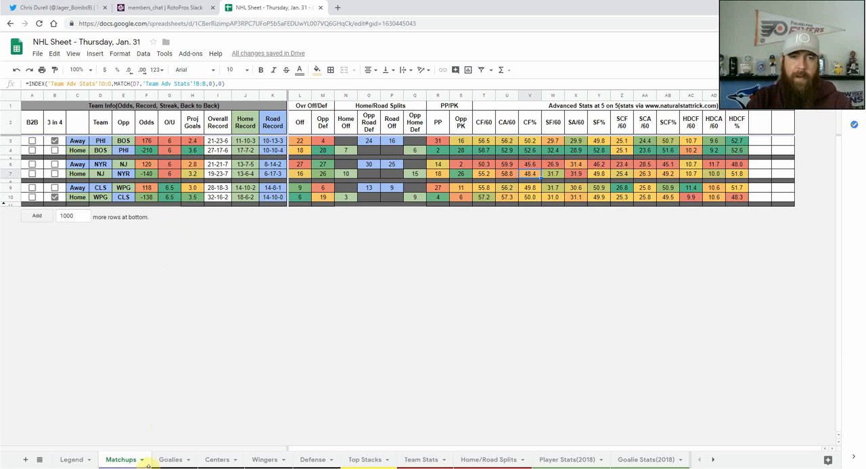
Step: Return to the Goalies sheet listing Tuukka Rask and Keith Kinkaid with save stats
{"action": "left_click", "coordinate": [170, 460]}
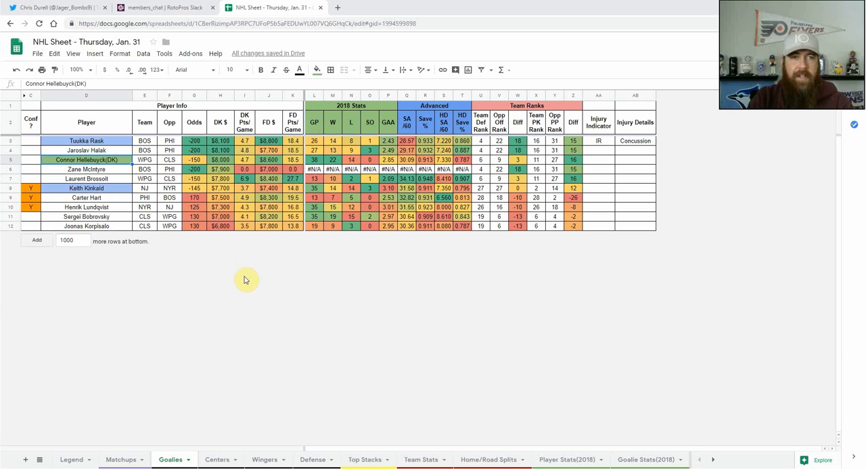
{"action": "mouse_move", "coordinate": [249, 287]}
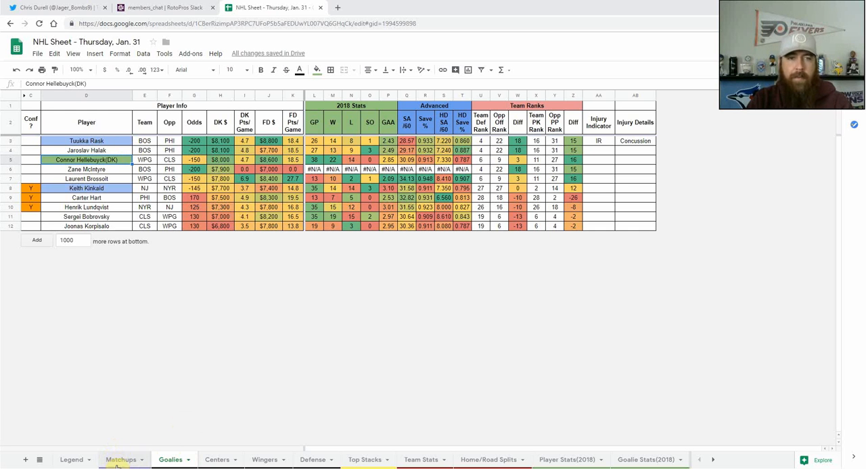
Step: Review the Centers sheet, then the Wingers sheet with David Pastrnak's salary and stats
{"action": "left_click", "coordinate": [216, 460]}
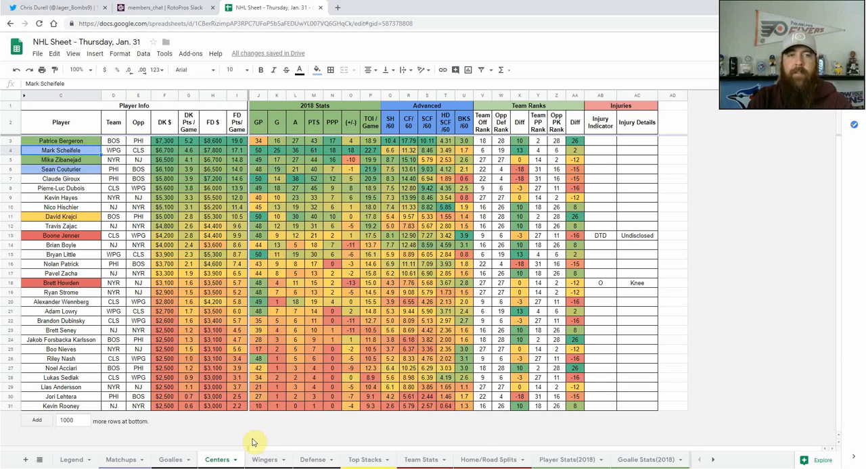
{"action": "left_click", "coordinate": [264, 460]}
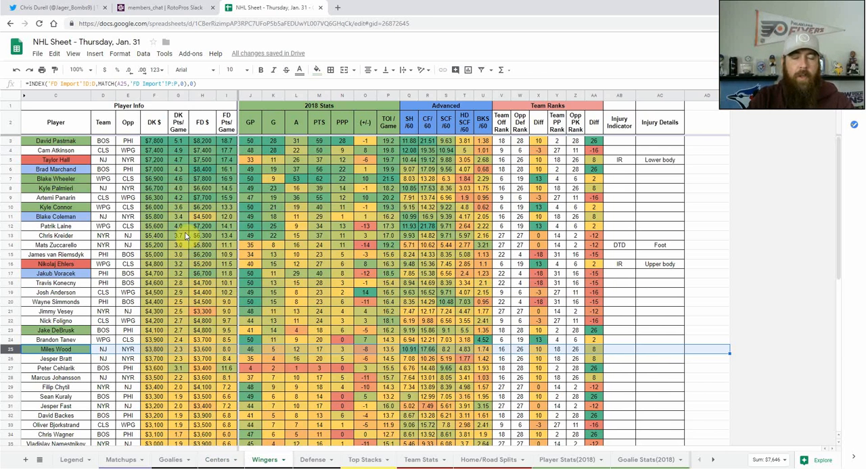
{"action": "left_click", "coordinate": [55, 208]}
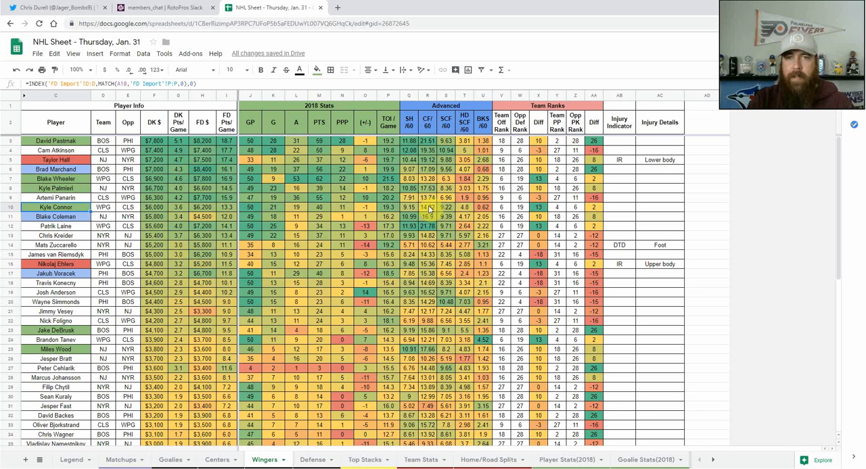
{"action": "mouse_move", "coordinate": [746, 252]}
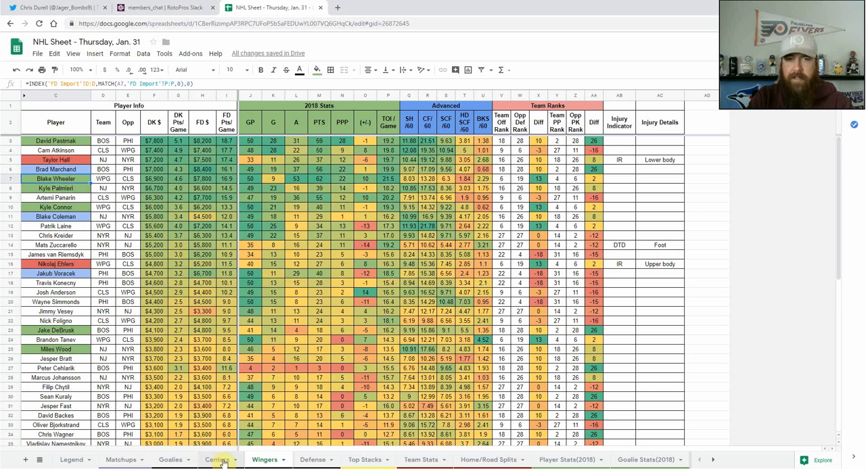
Step: Glance at the Defense sheet, then return to the Matchups sheet with game odds
{"action": "left_click", "coordinate": [311, 460]}
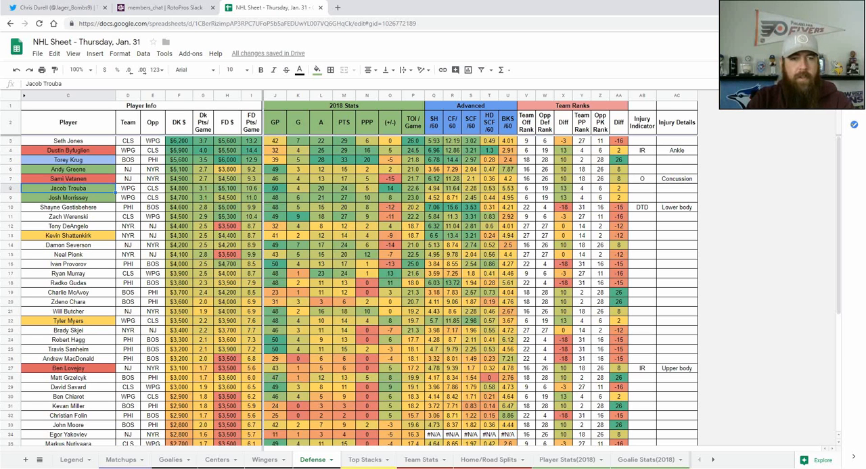
{"action": "left_click", "coordinate": [120, 460]}
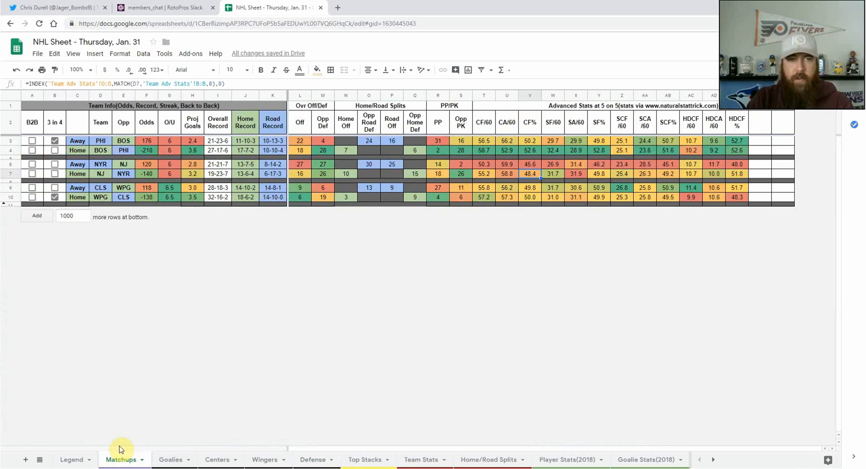
Step: Review the Top Stacks sheet's Boston, Winnipeg and Philadelphia stacks, then return to Matchups
{"action": "left_click", "coordinate": [365, 460]}
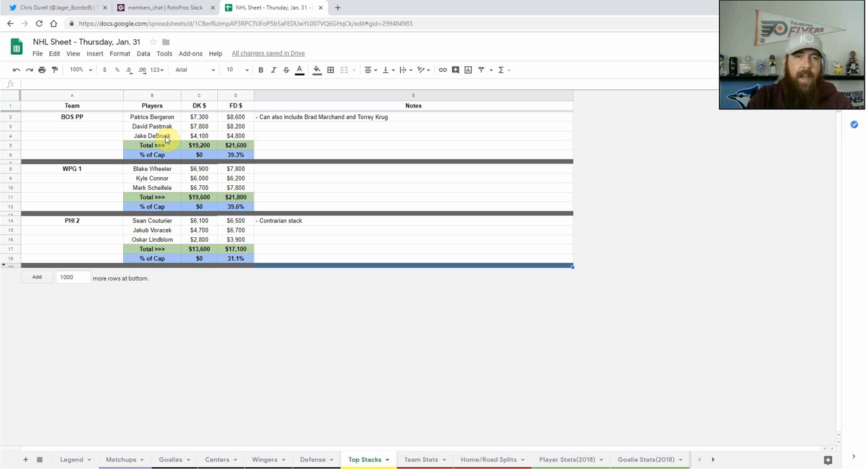
{"action": "mouse_move", "coordinate": [317, 120]}
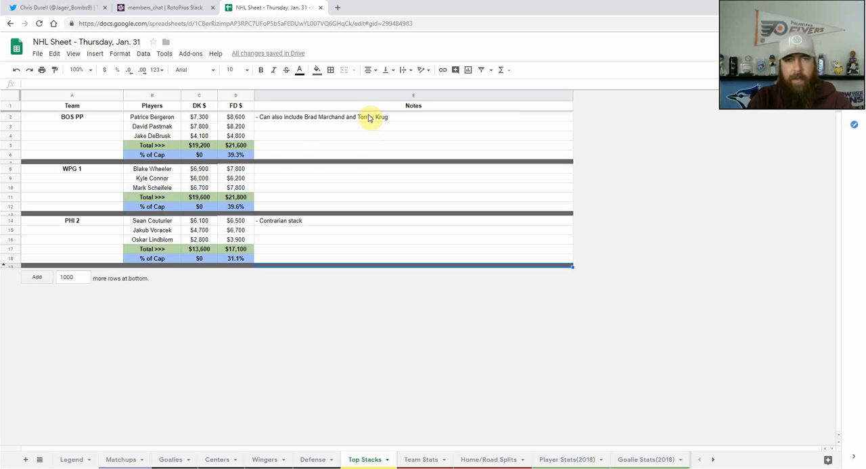
{"action": "mouse_move", "coordinate": [123, 196]}
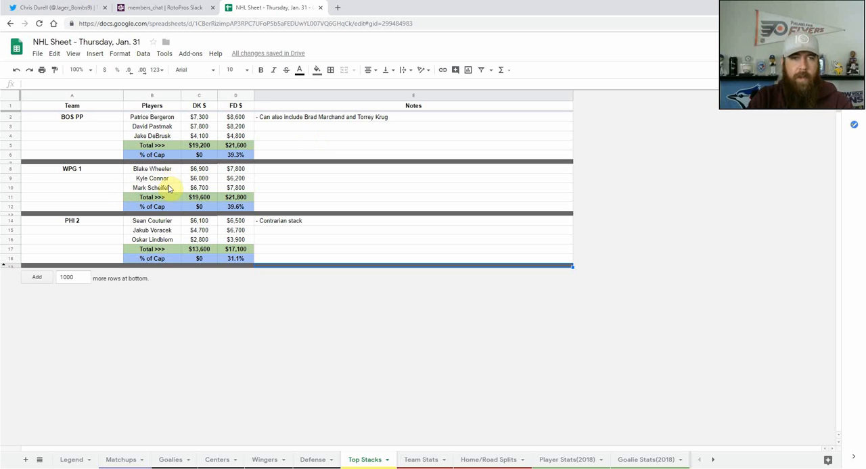
{"action": "left_click", "coordinate": [71, 220]}
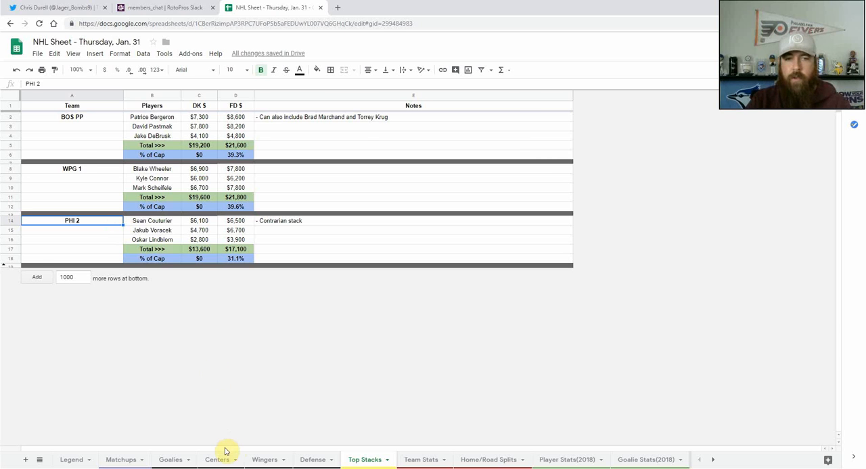
{"action": "left_click", "coordinate": [121, 460]}
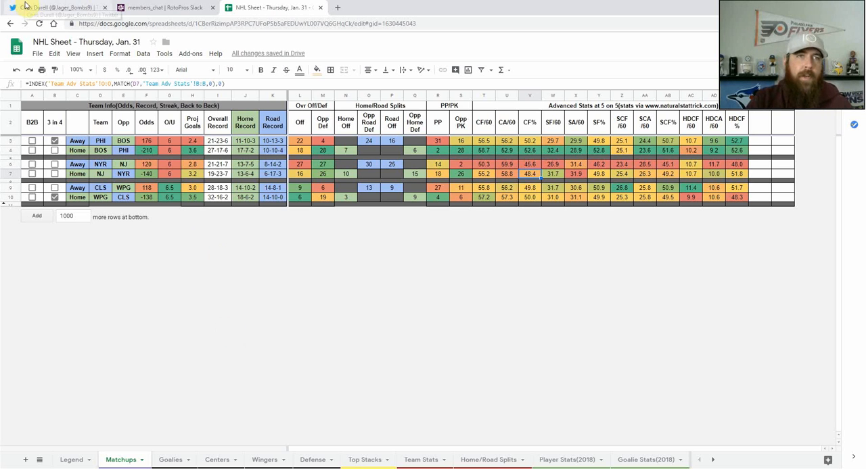
Step: Show Chris Durell's Twitter profile with the pinned tweet sharing Thursday's updated DFS sheets
{"action": "left_click", "coordinate": [54, 8]}
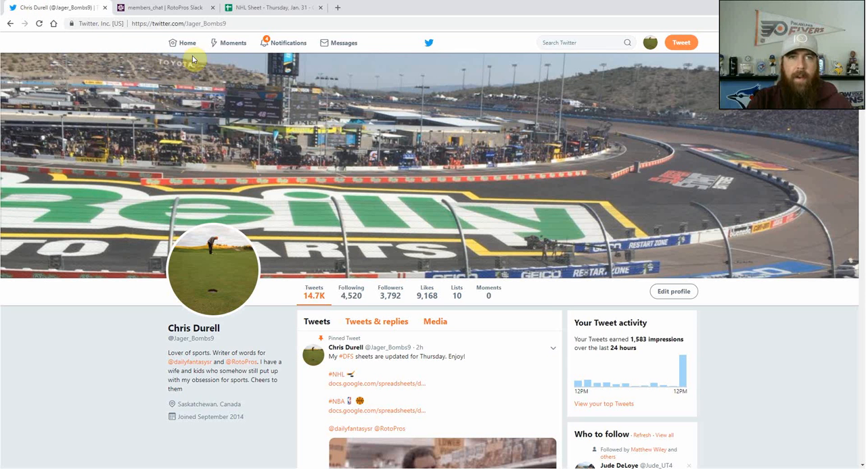
{"action": "mouse_move", "coordinate": [242, 112]}
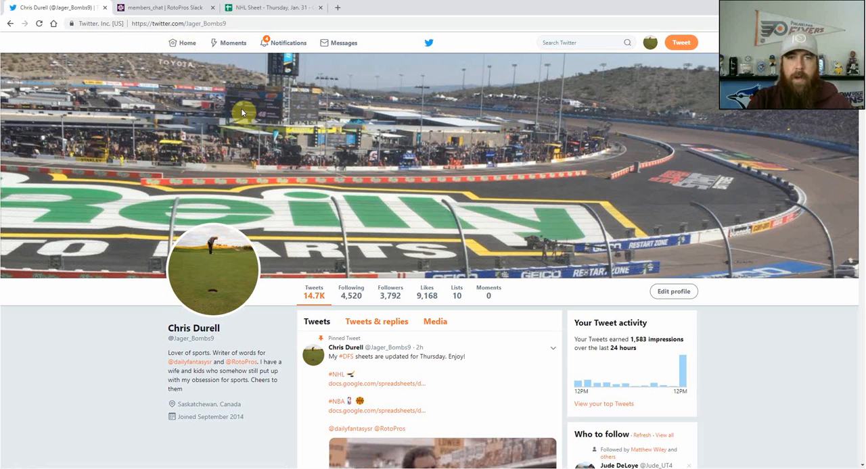
{"action": "mouse_move", "coordinate": [135, 303]}
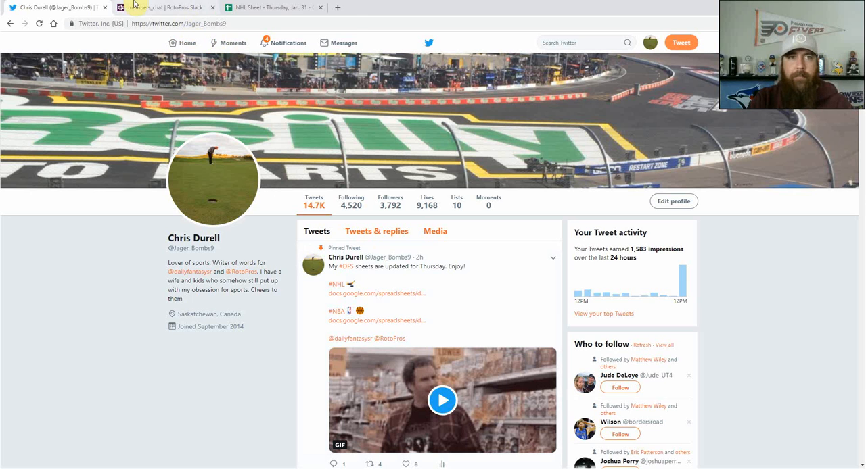
Step: Show the RotoPros Slack #members_chat channel with Will's and Harris's lineup messages
{"action": "left_click", "coordinate": [162, 8]}
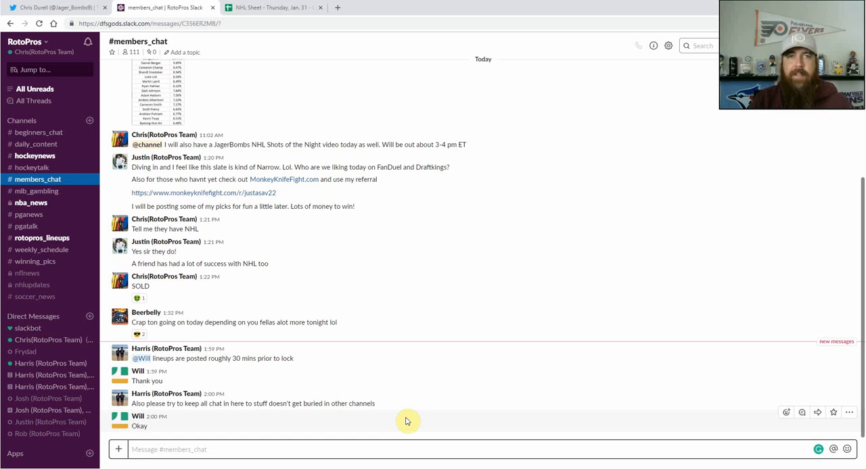
{"action": "mouse_move", "coordinate": [406, 422]}
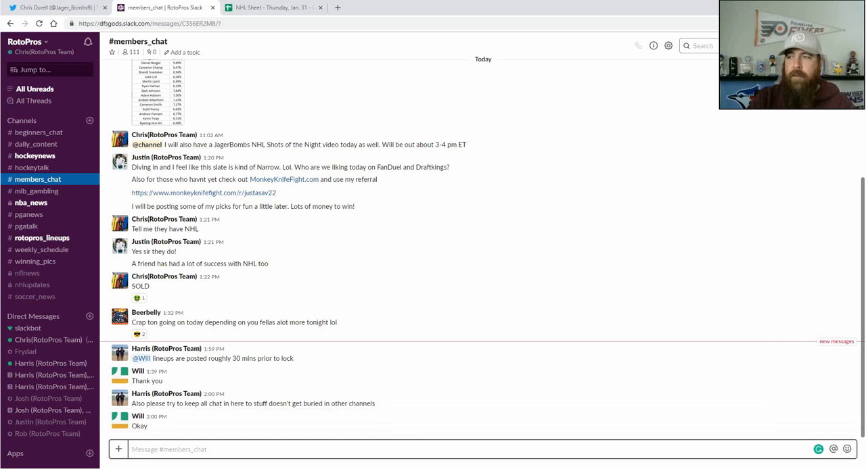